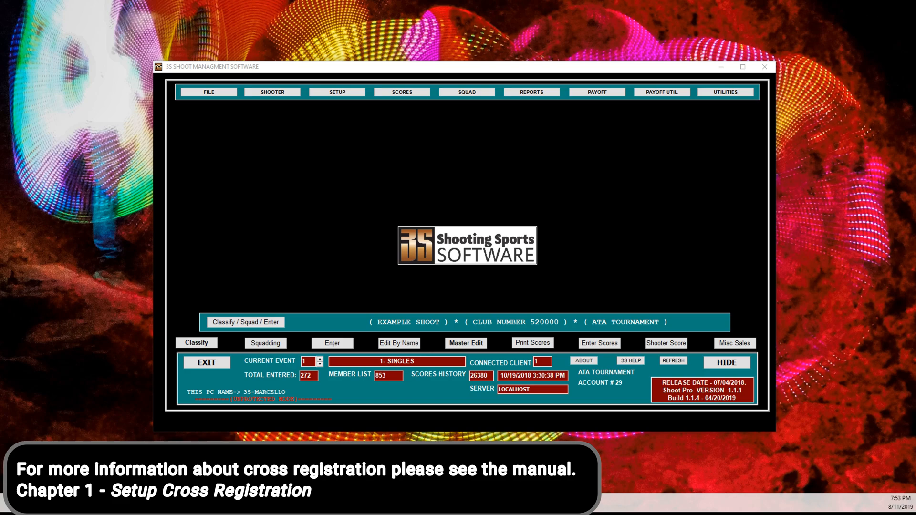
Step: Open the 10- Scores Exception report from the SCORES menu
left_click(726, 362)
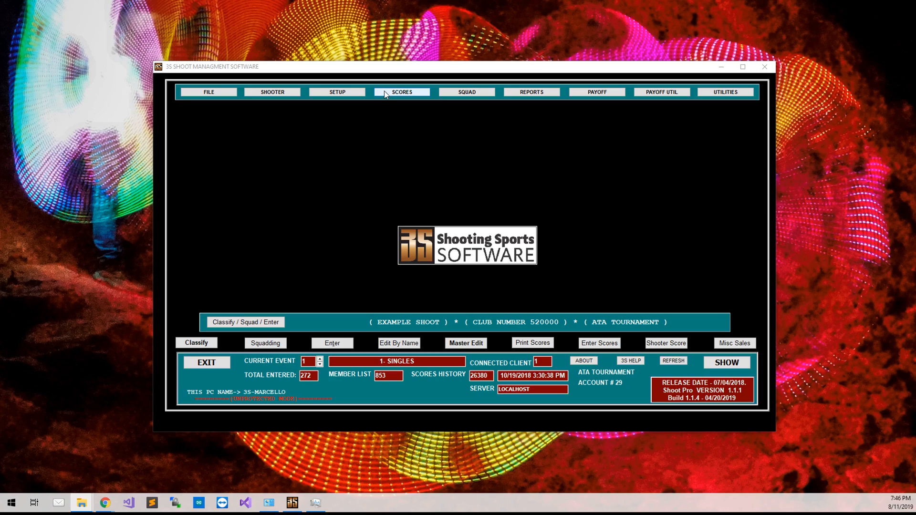
left_click(401, 92)
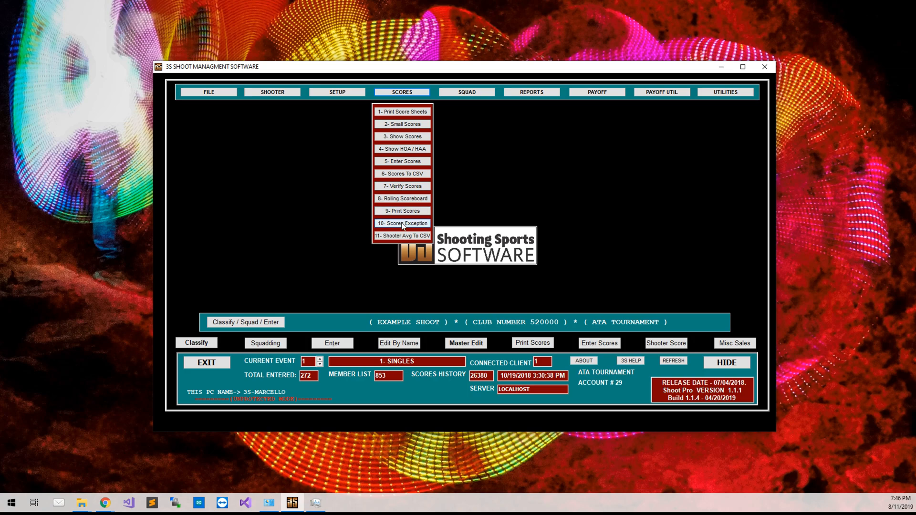
left_click(402, 223)
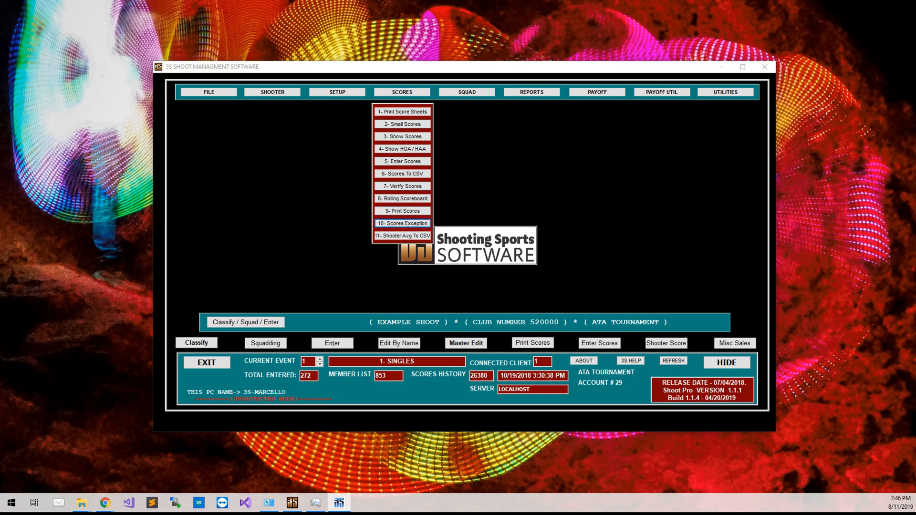
left_click(401, 223)
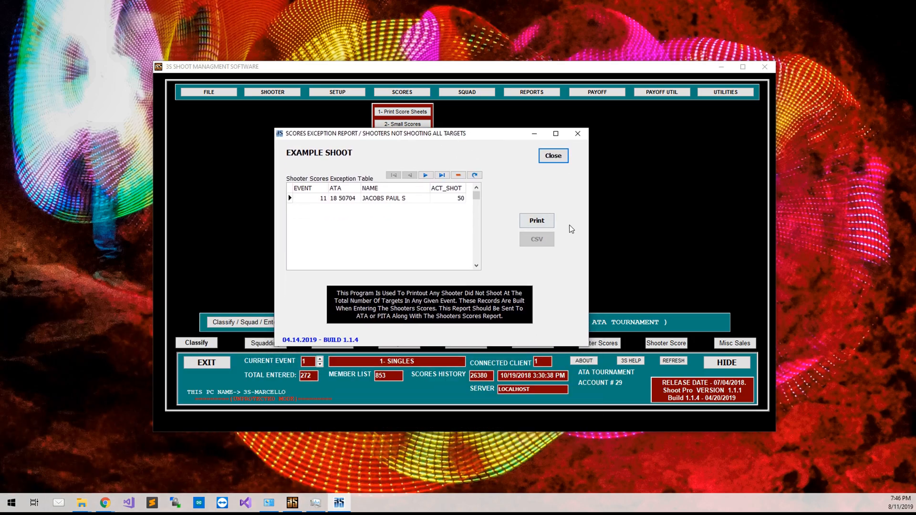
Step: Preview the exception report and browse the save dialog to C:\3S\Results\Example Shoot
left_click(536, 221)
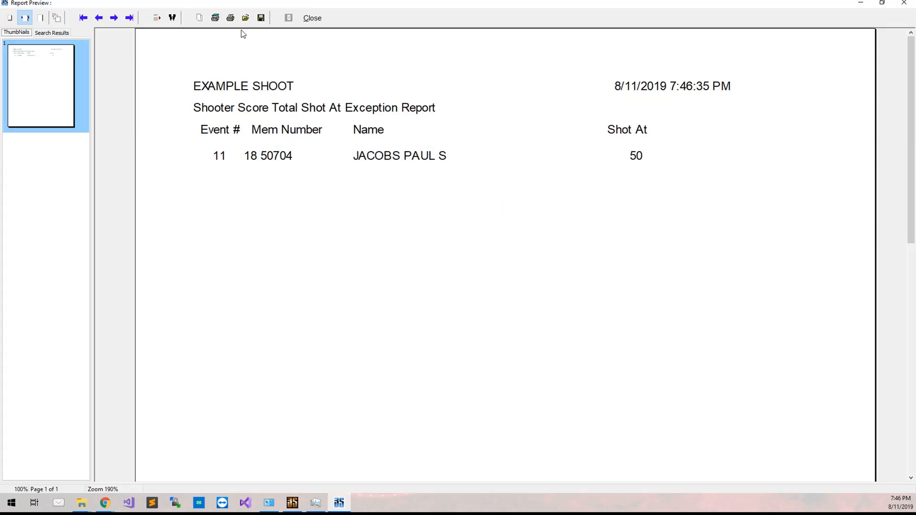
left_click(245, 17)
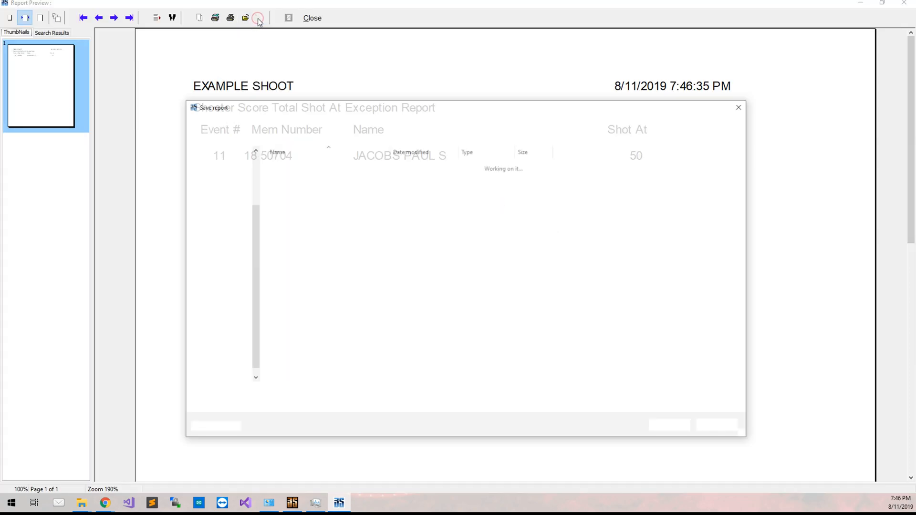
left_click(258, 17)
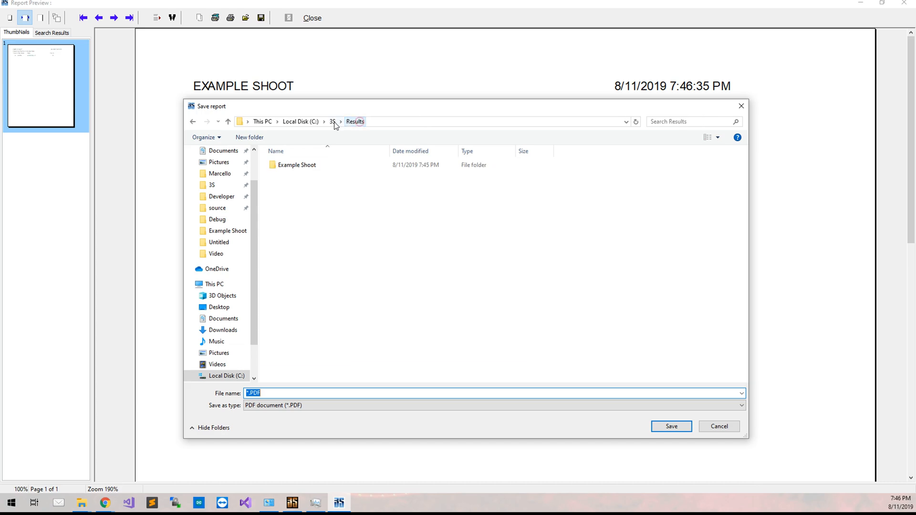
left_click(332, 122)
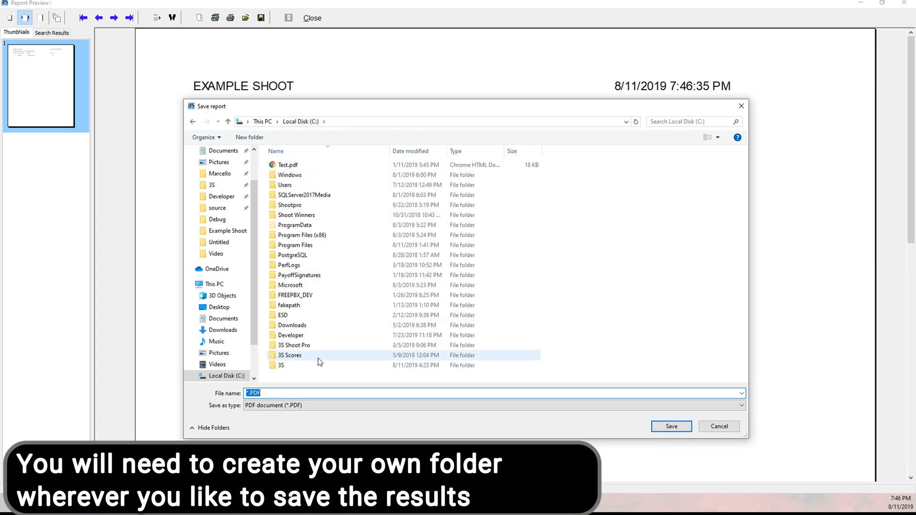
double_click(281, 365)
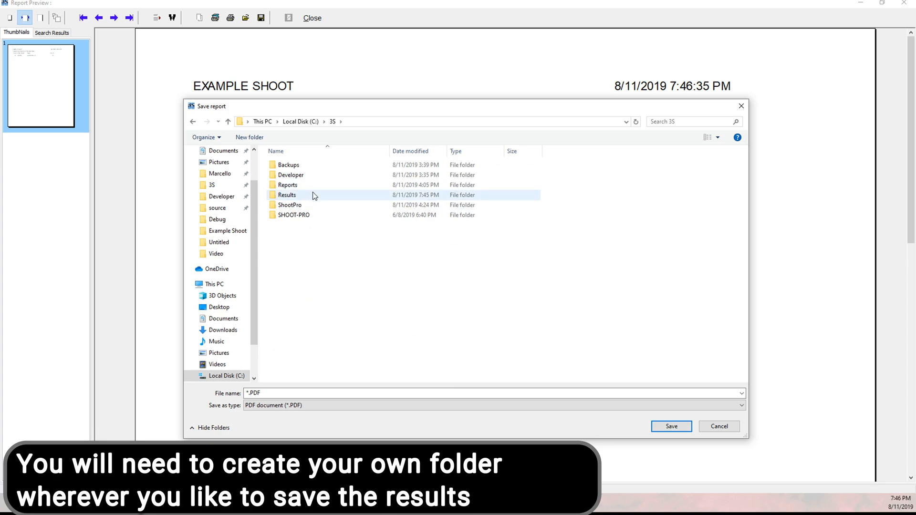
double_click(286, 195)
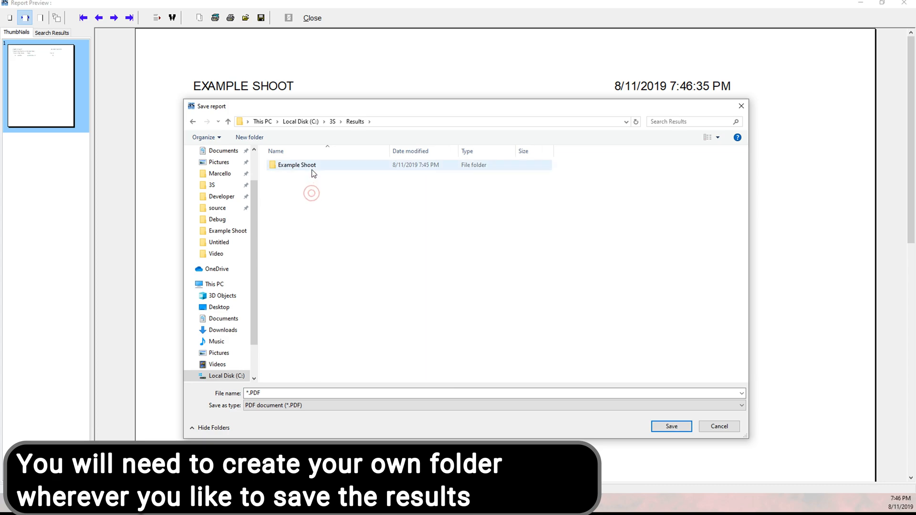
double_click(296, 165)
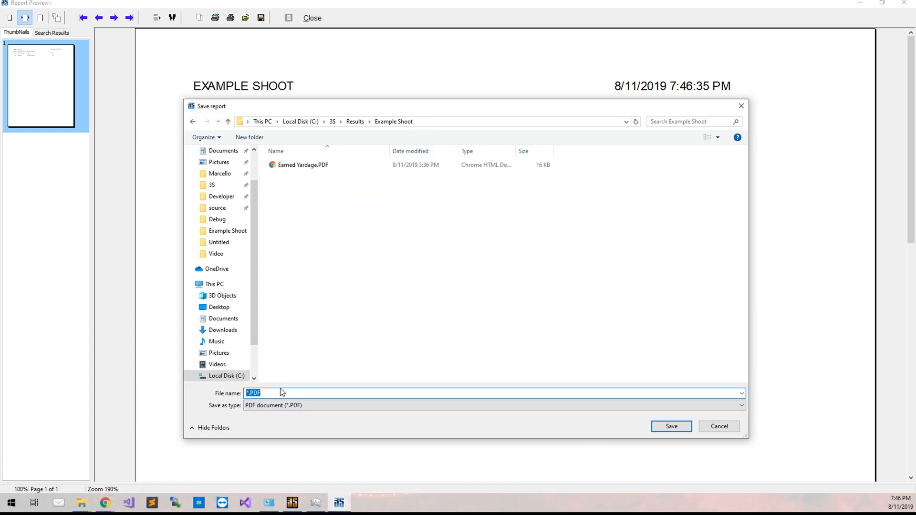
Step: Save the report as a PDF named 'Scores' and close the preview
key("Delete")
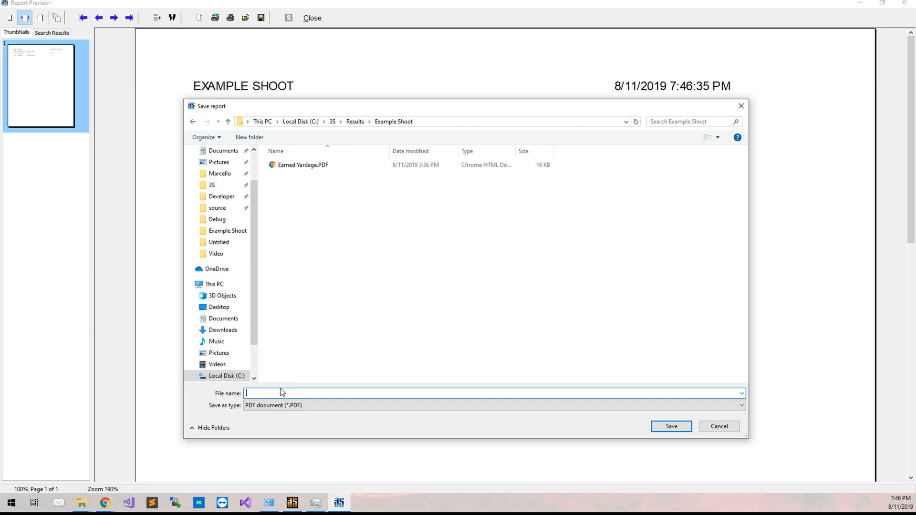
type("Scores Exceptions")
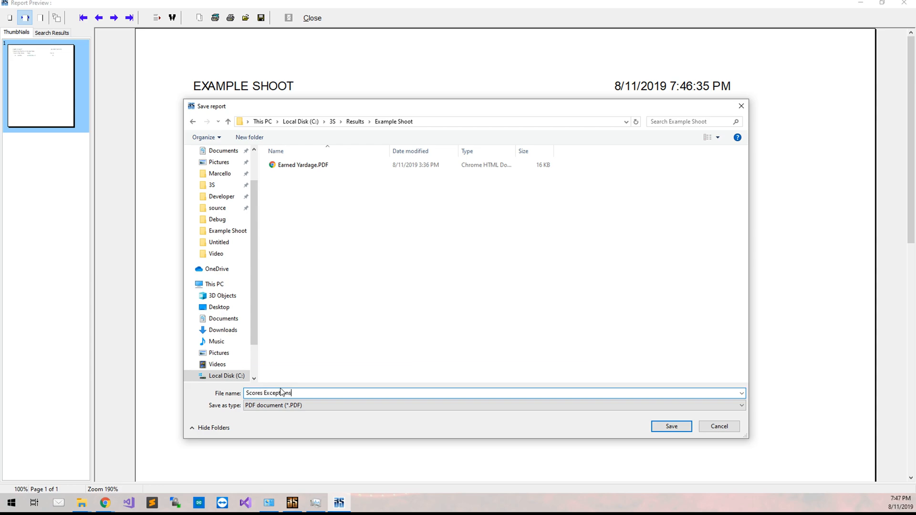
left_click(671, 426)
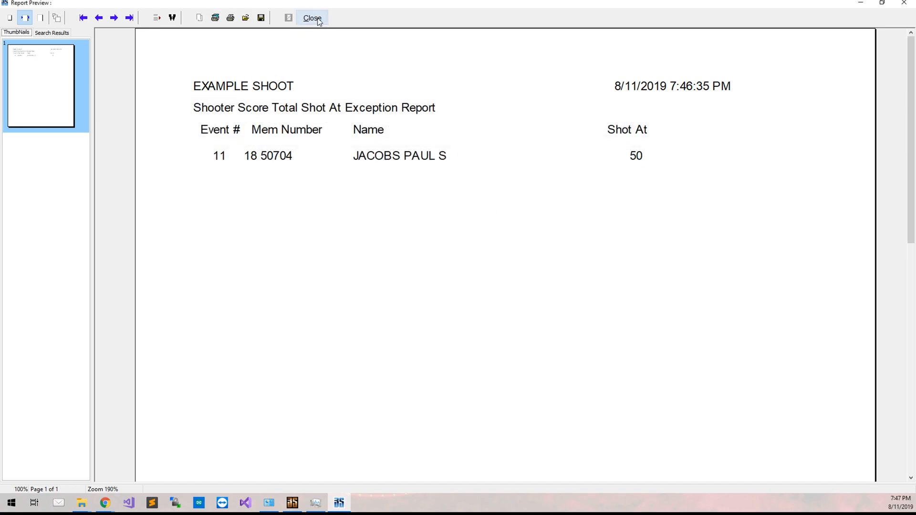
left_click(312, 17)
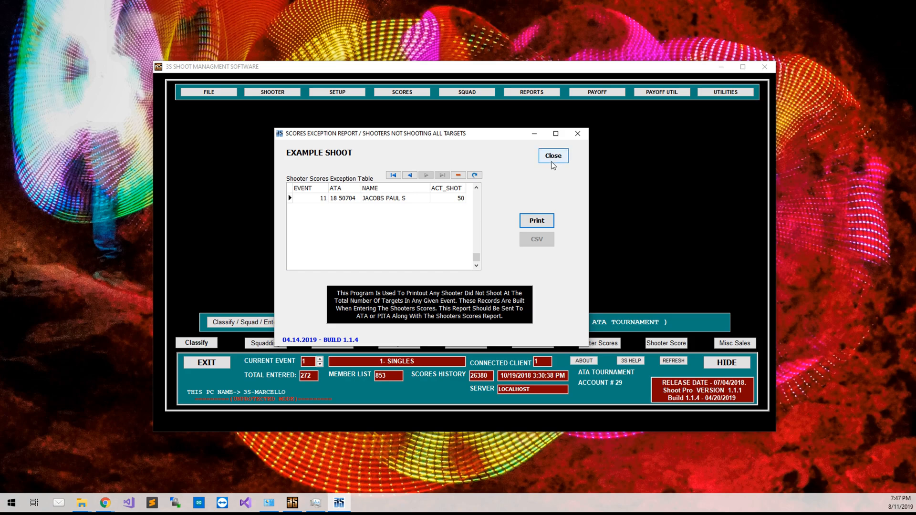
Step: Close the exception report and display the Tournament Financial report on screen
left_click(552, 156)
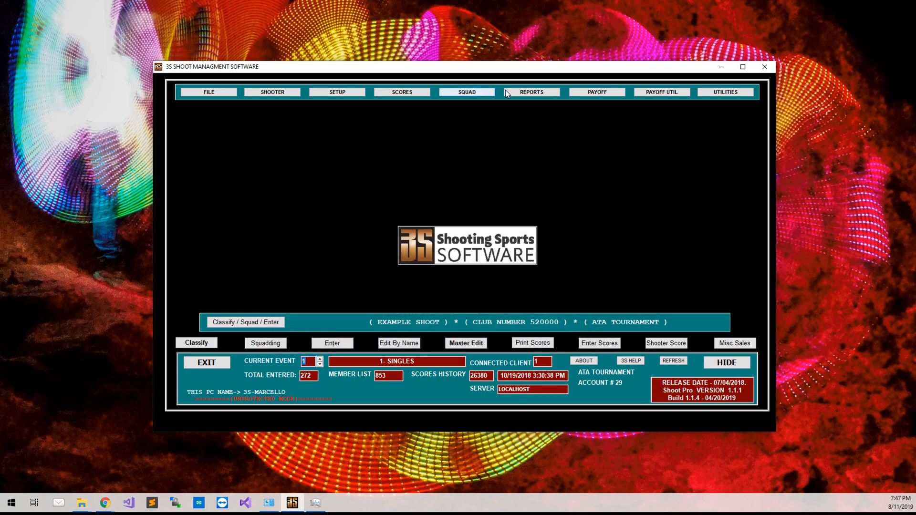
left_click(530, 92)
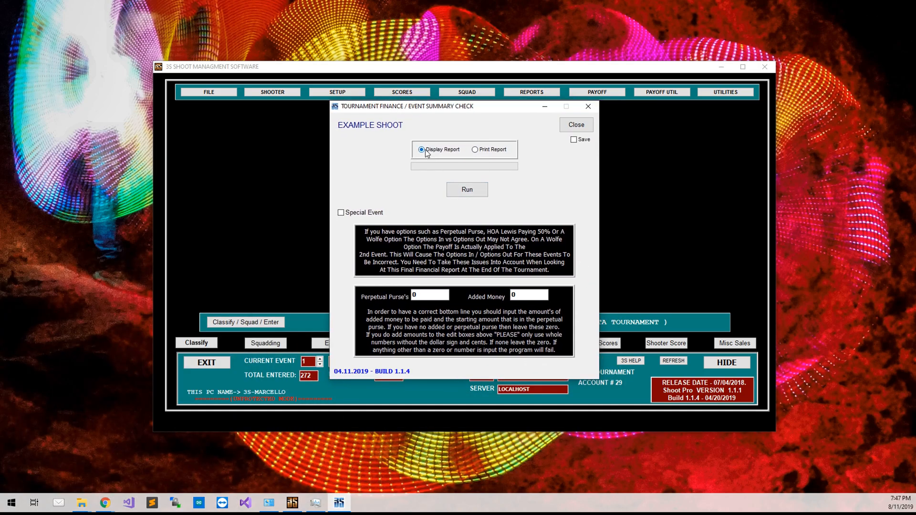
left_click(467, 189)
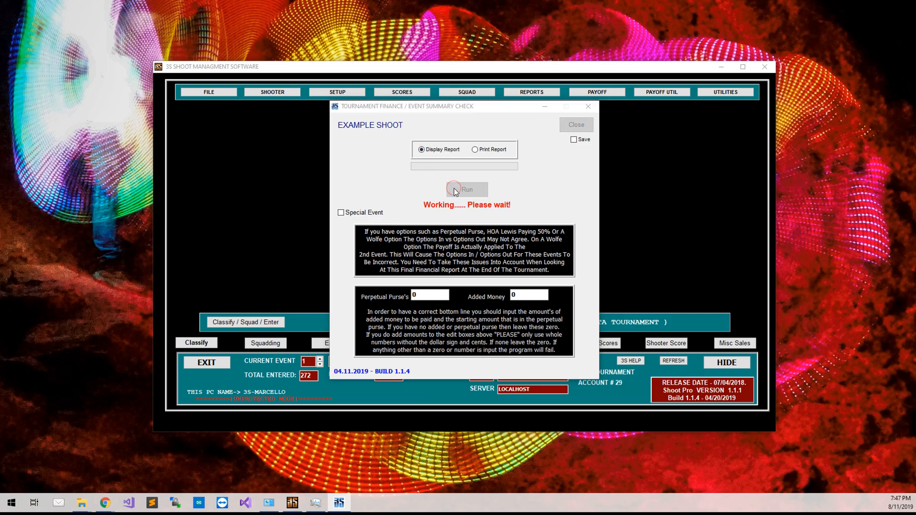
left_click(466, 189)
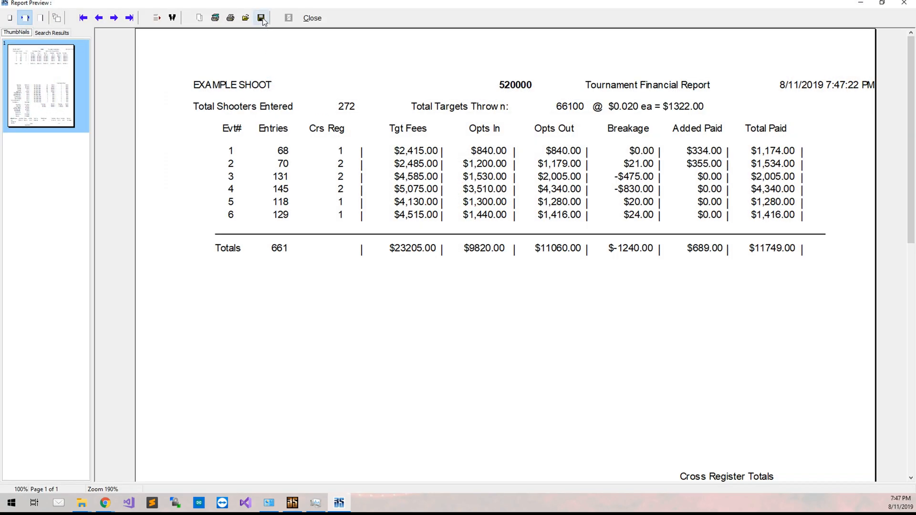
Step: Save the financial report as a PDF named 'Touen' and close the preview
left_click(261, 18)
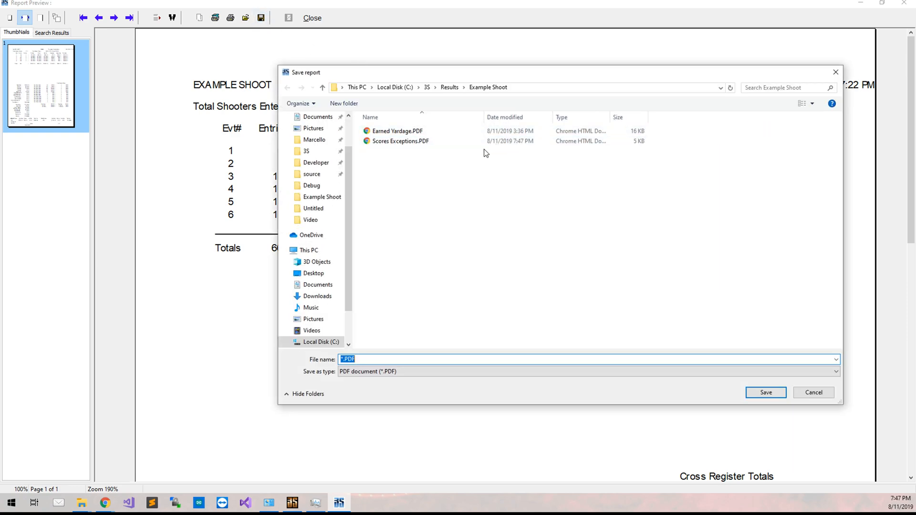
type("Touen")
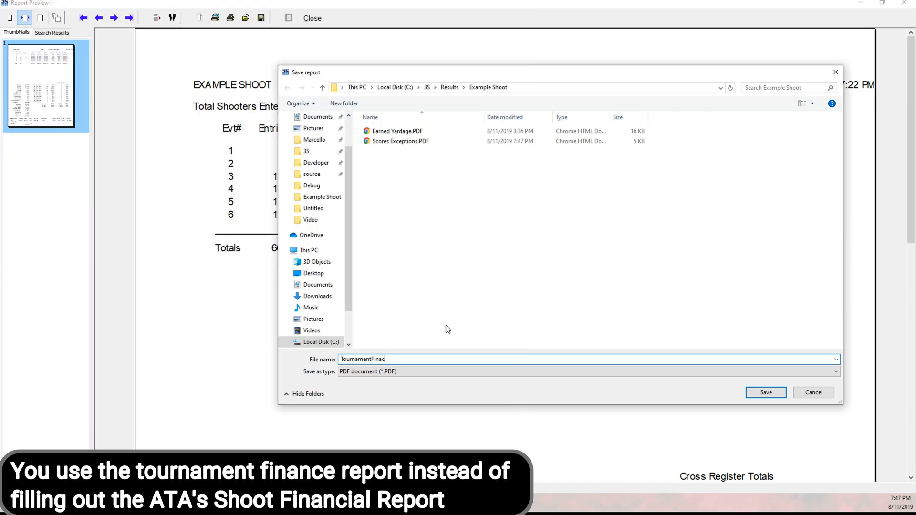
left_click(764, 392)
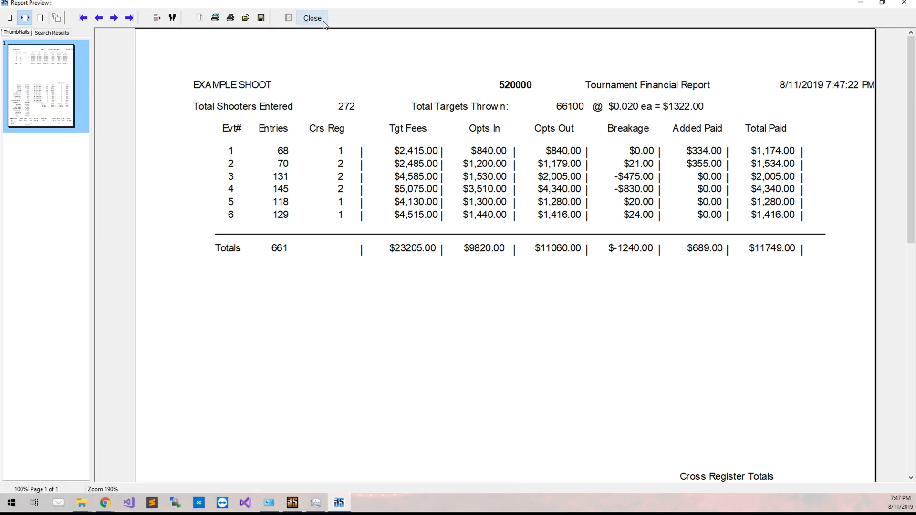
left_click(312, 17)
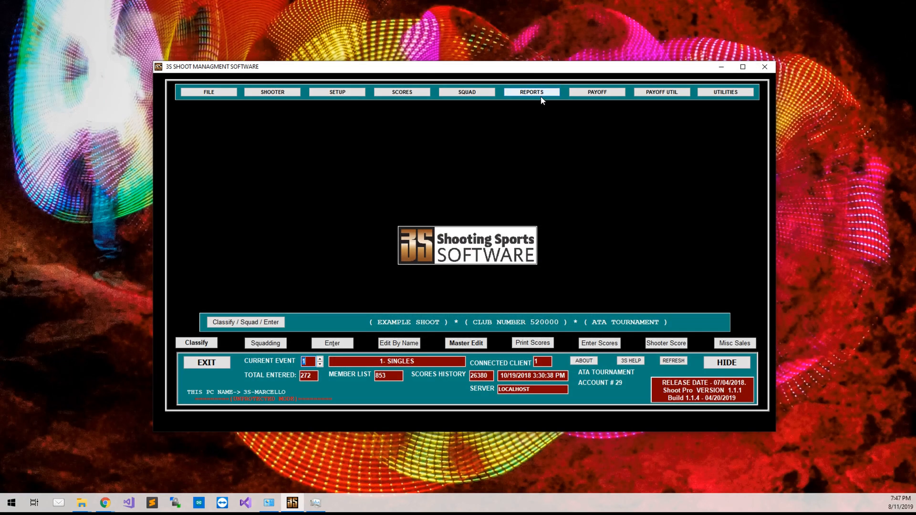
Step: Write the 10- ATA/PITA Scores to file in Example Shoot and dismiss the confirmation
left_click(531, 91)
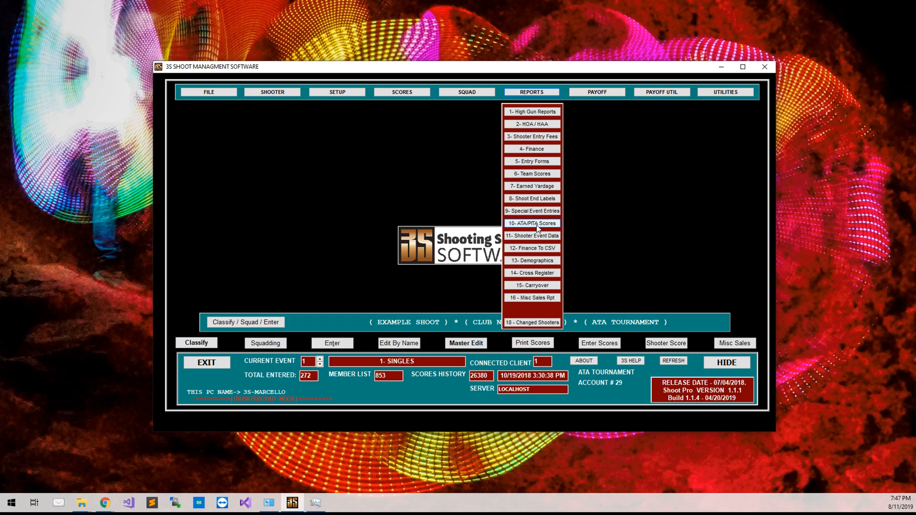
left_click(531, 224)
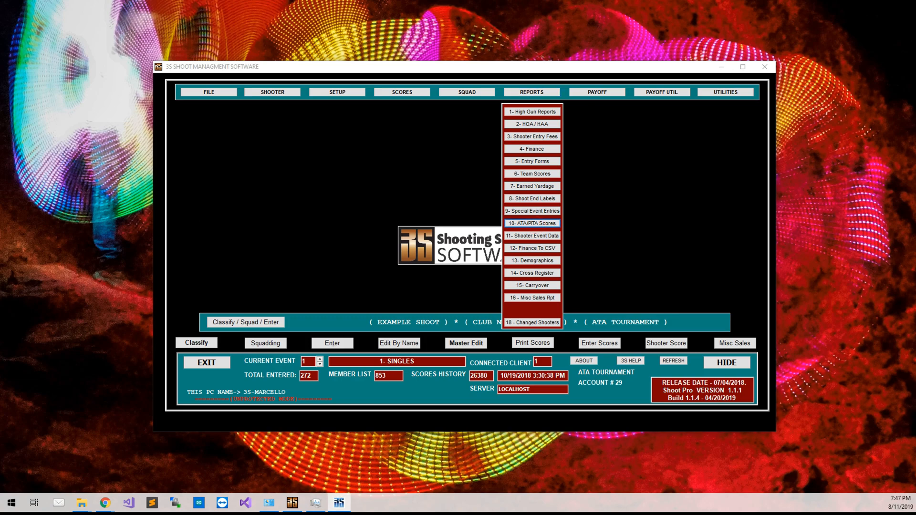
left_click(531, 224)
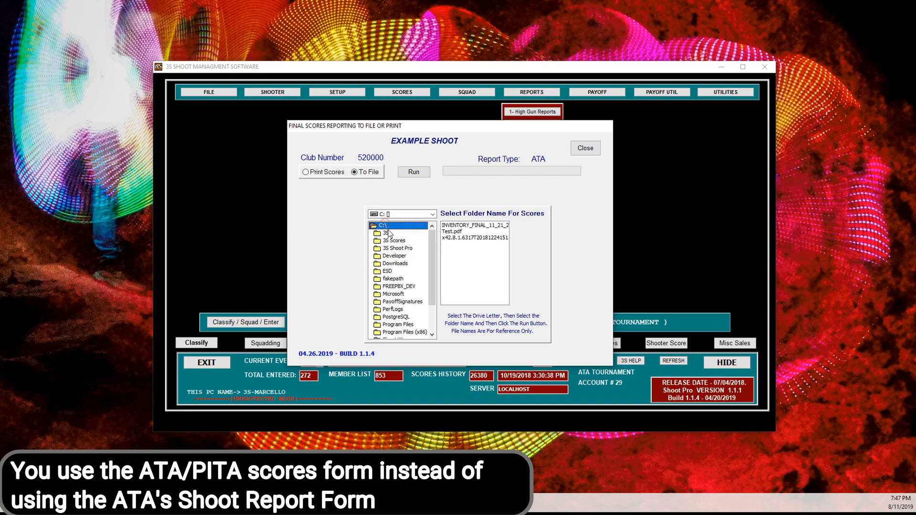
double_click(383, 232)
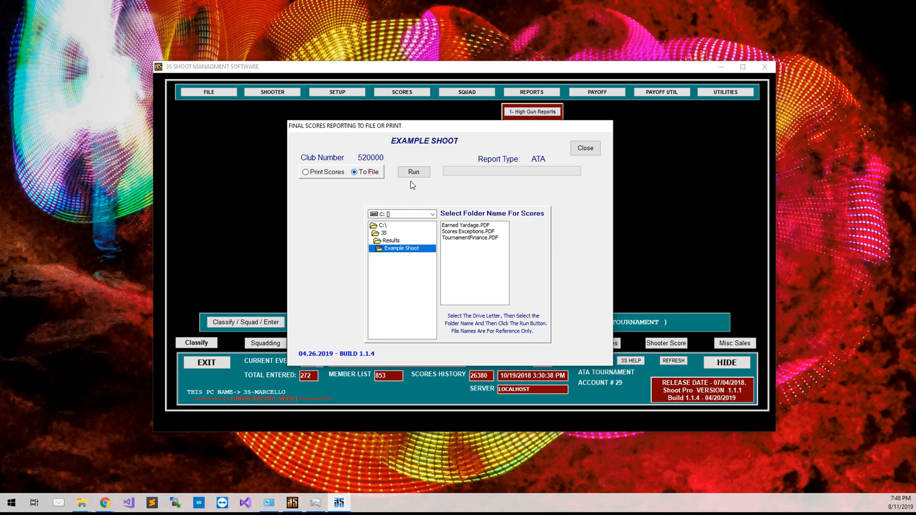
left_click(413, 171)
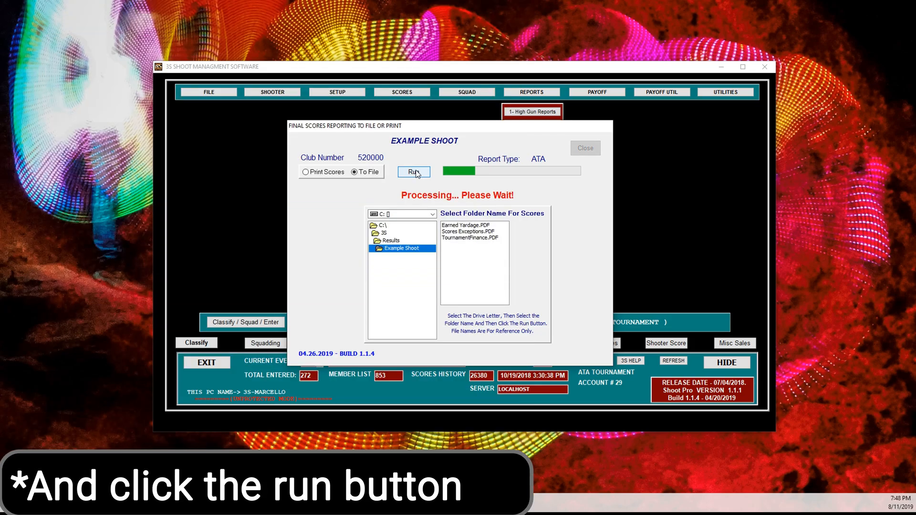
left_click(413, 172)
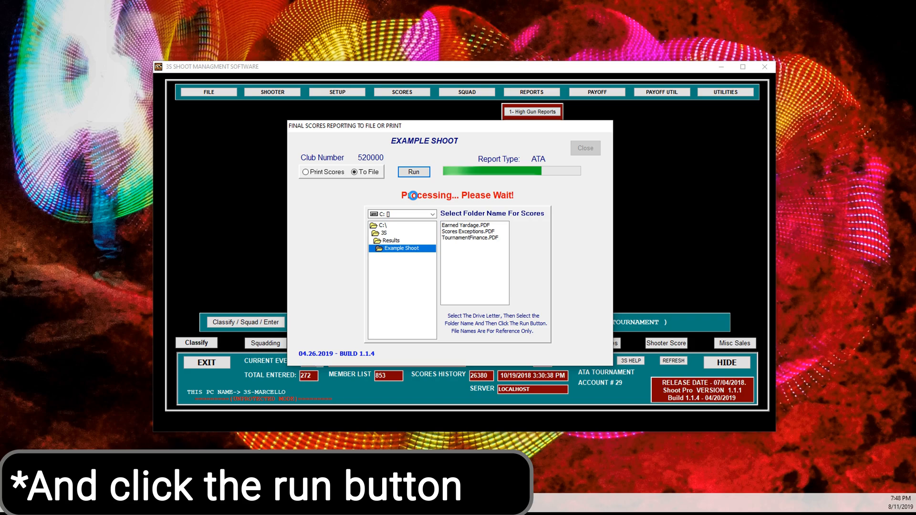
left_click(414, 172)
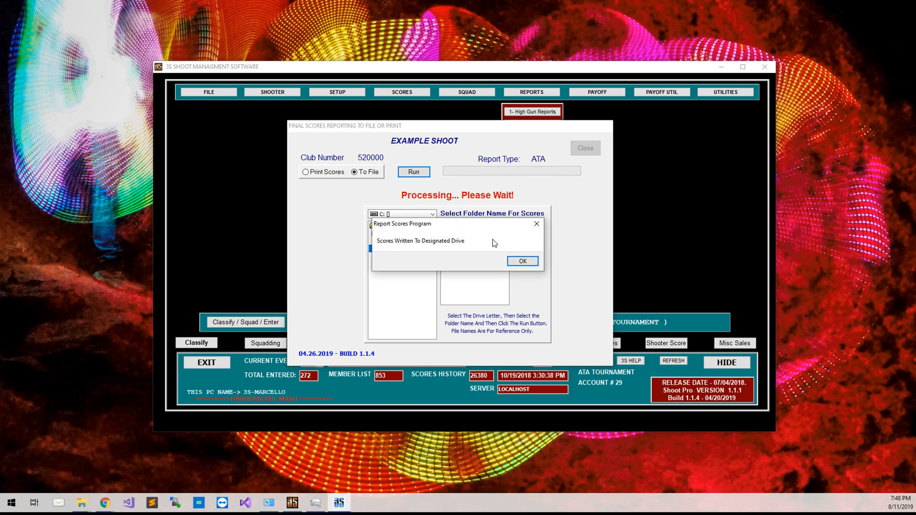
mouse_move(386, 247)
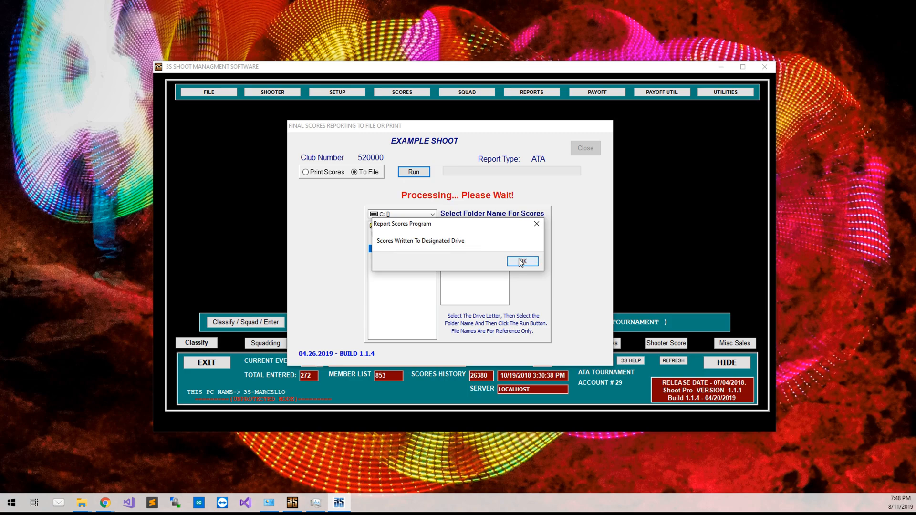
left_click(522, 261)
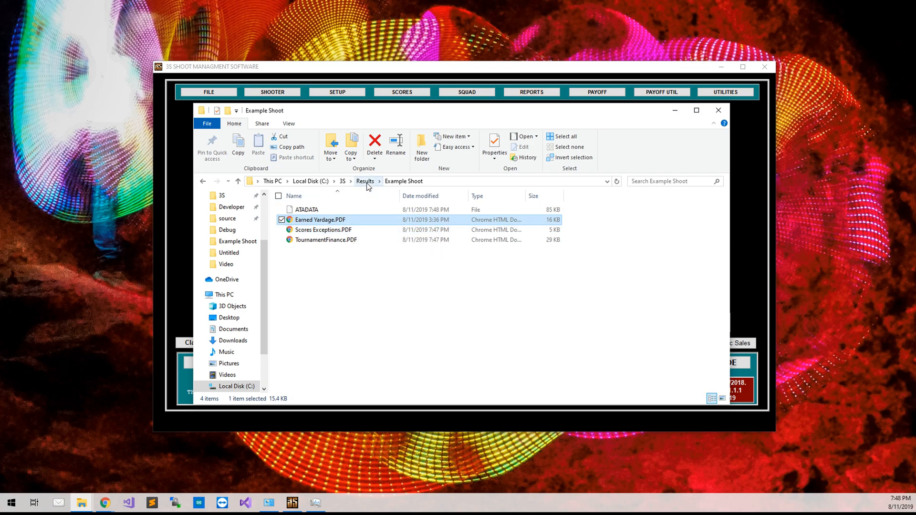
Step: From Results, send the Example Shoot folder to a Compressed (zipped) folder
left_click(364, 182)
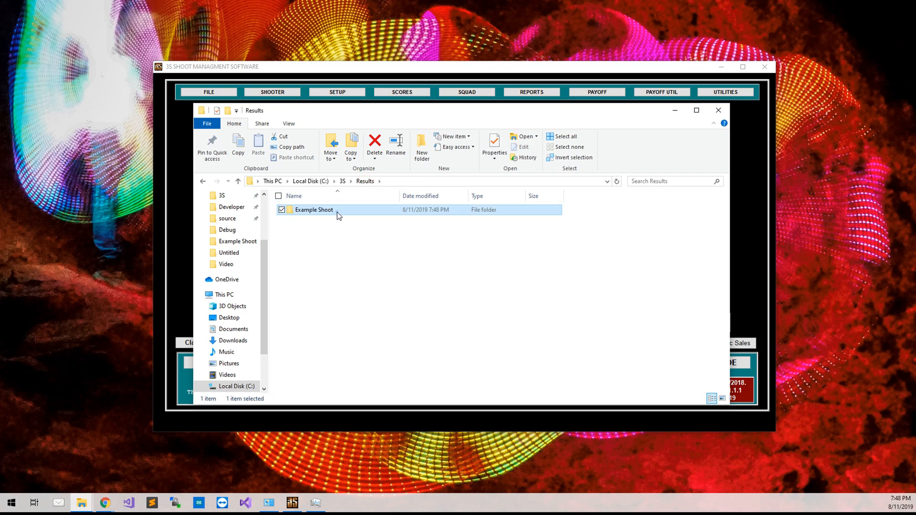
right_click(313, 210)
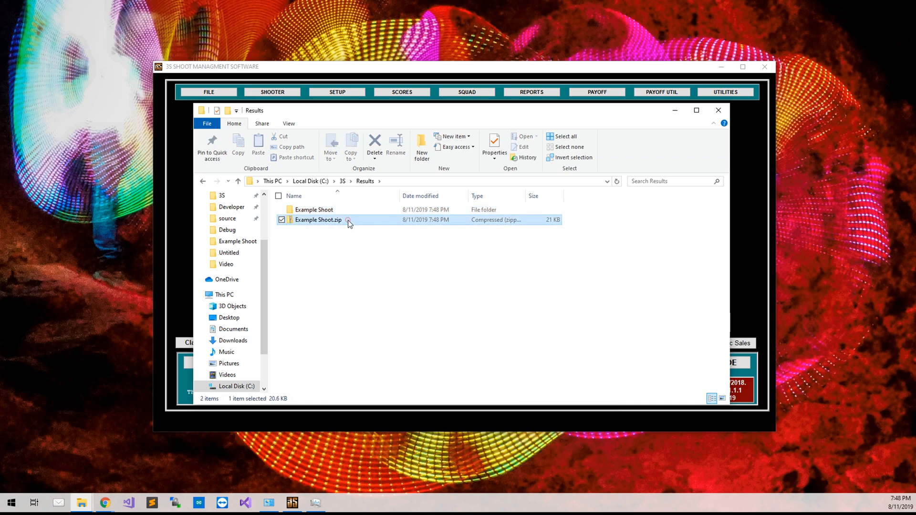
left_click(318, 220)
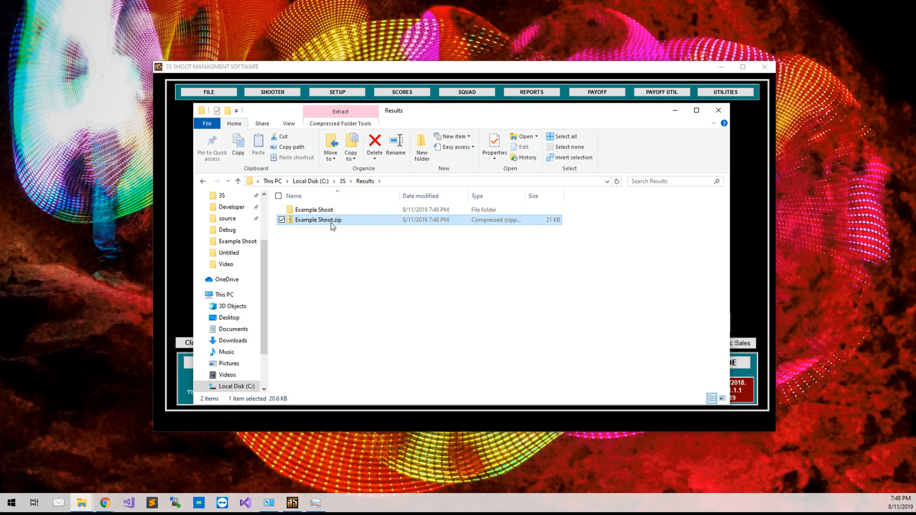
mouse_move(318, 219)
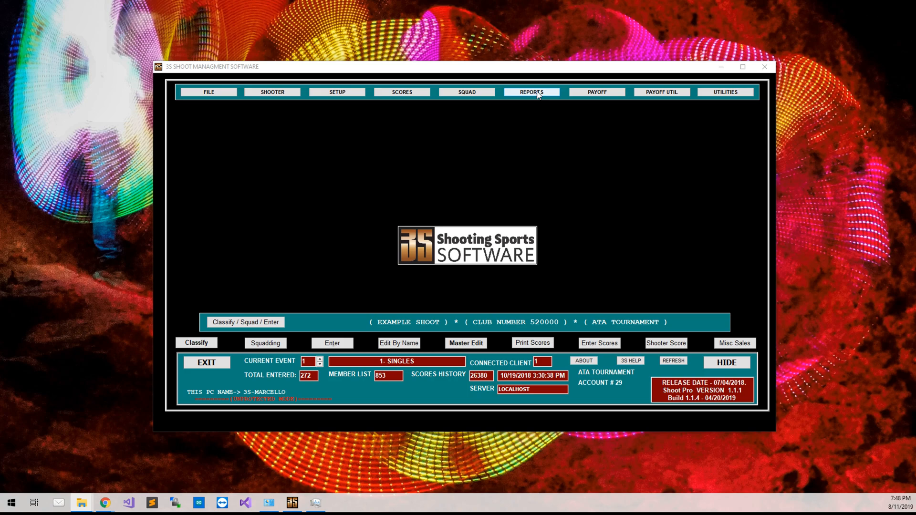
Step: Open the 14- Cross Register report from the Reports menu
left_click(531, 92)
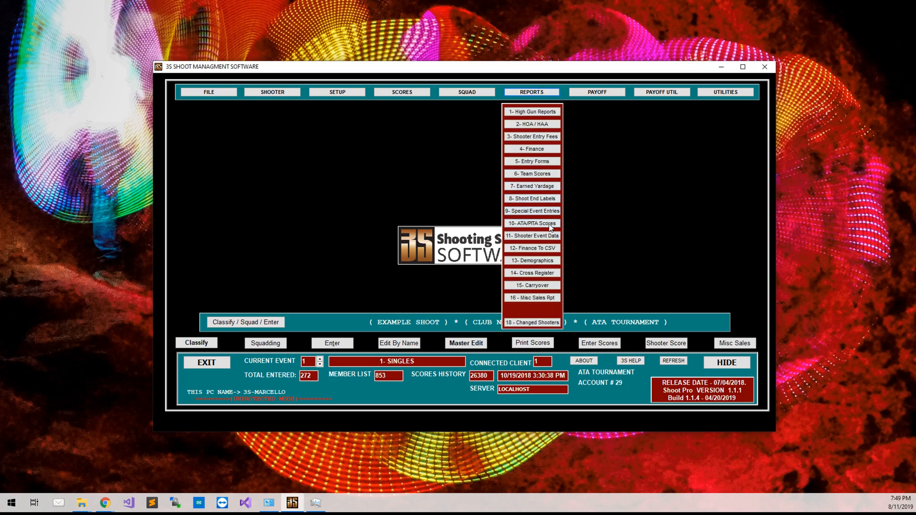
mouse_move(531, 273)
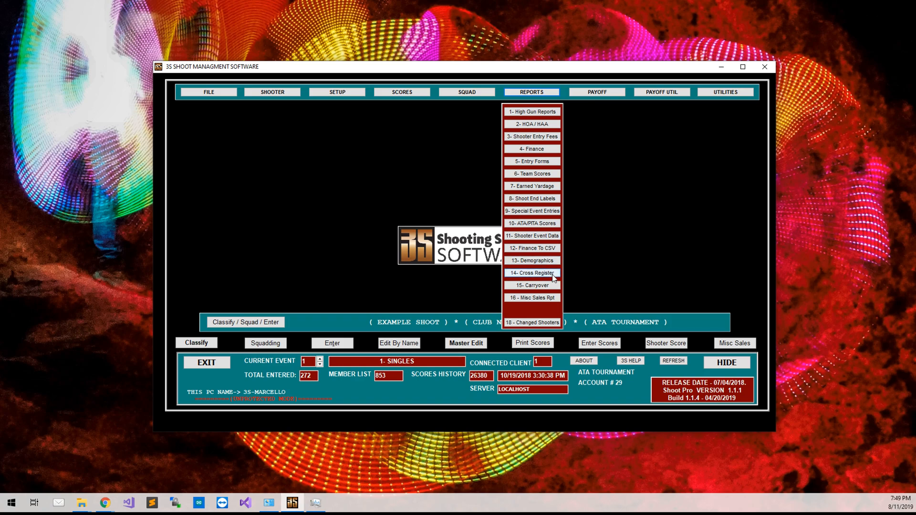
left_click(531, 273)
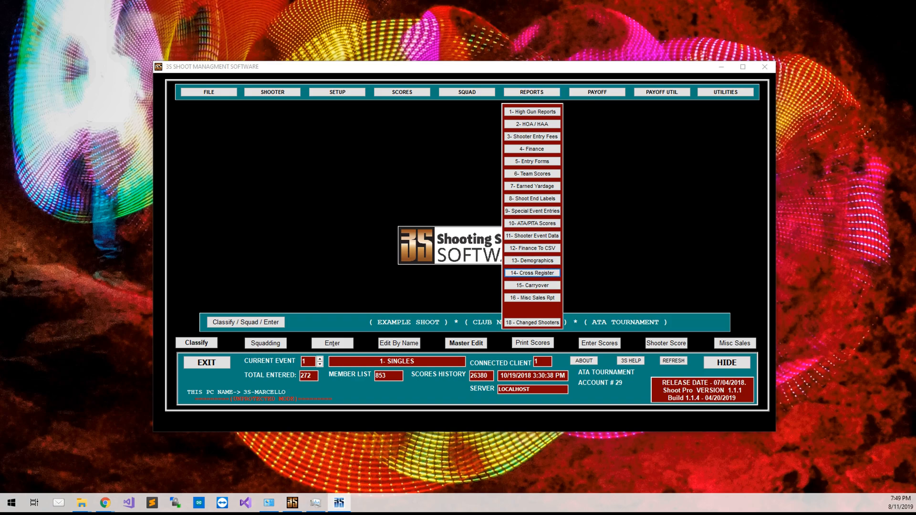
left_click(531, 273)
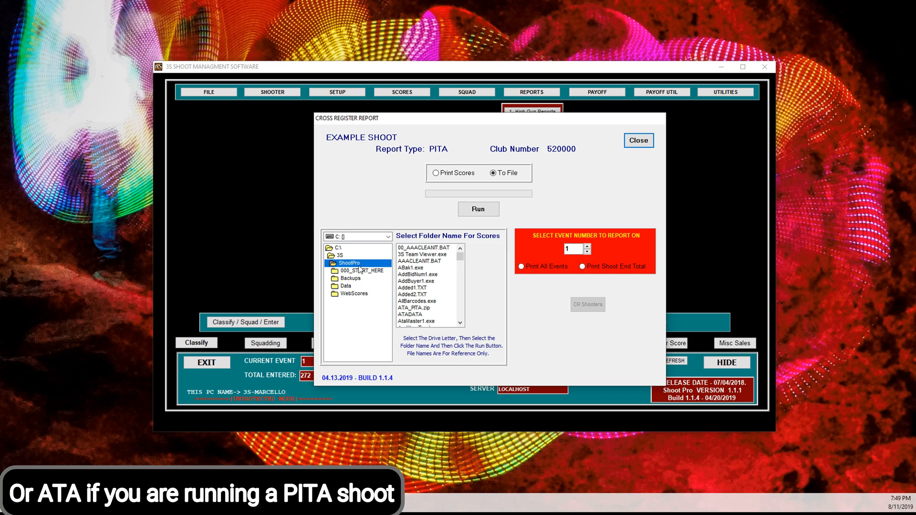
Step: Select the Example Shoot folder, choose Print All Events, and run the report
left_click(340, 255)
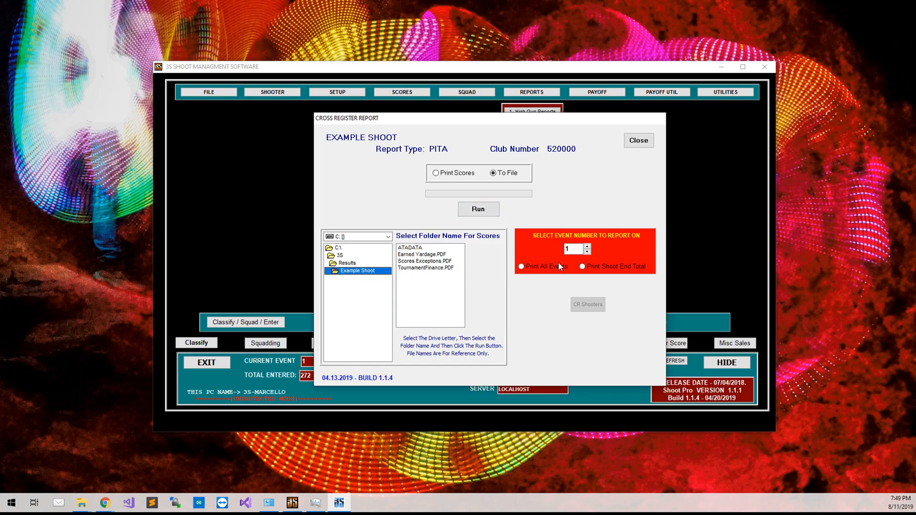
left_click(520, 266)
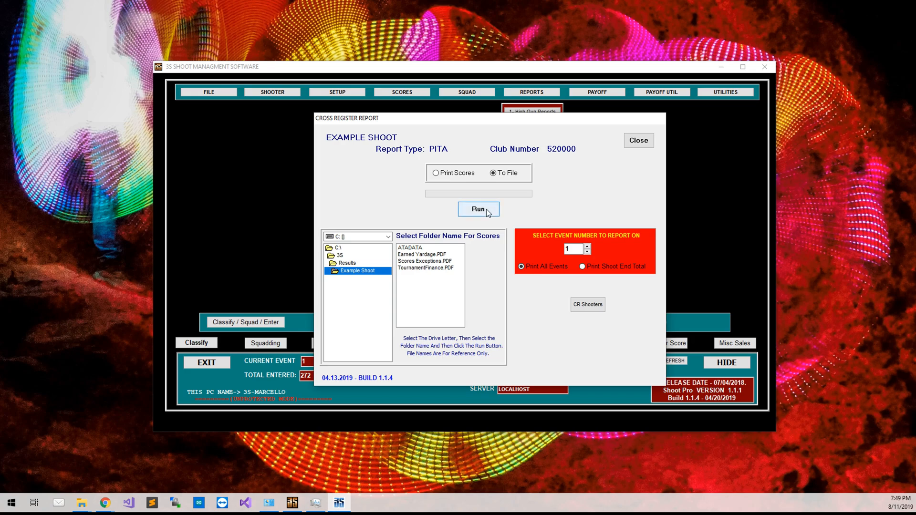
left_click(478, 209)
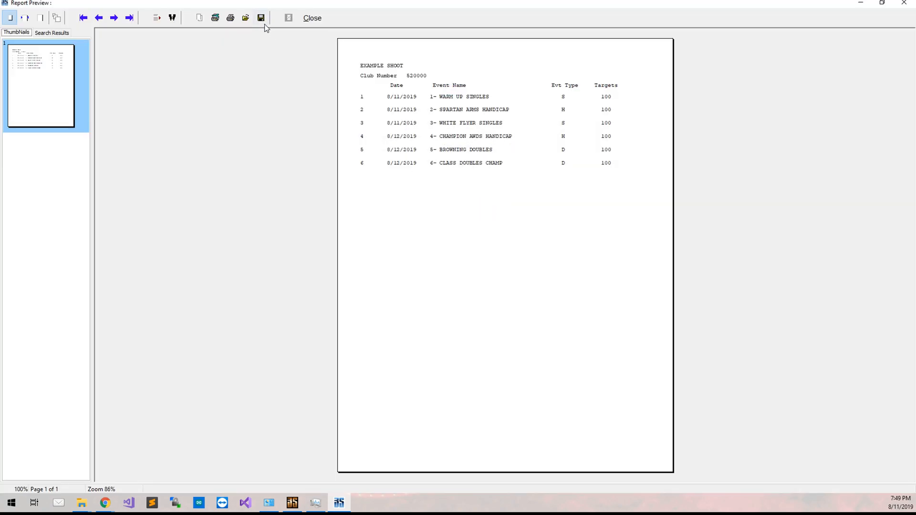
mouse_move(261, 17)
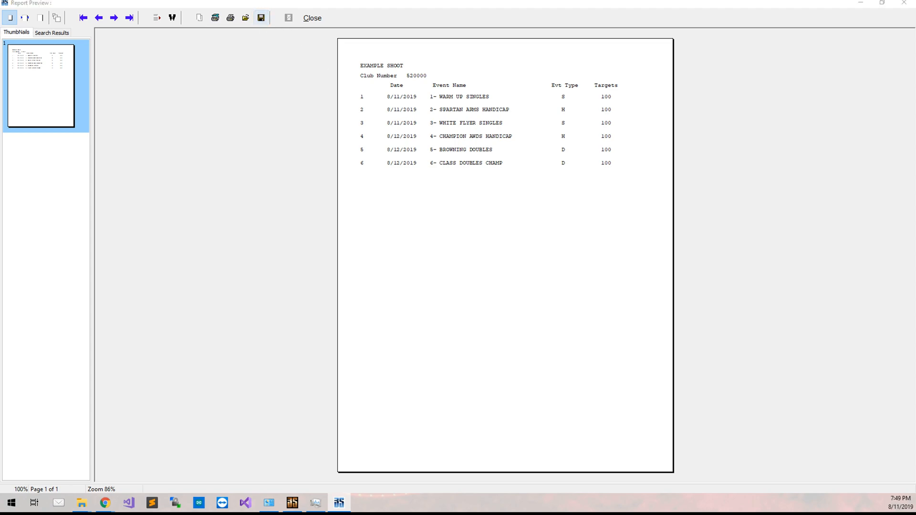
Step: Save the preview as 'CrossRegister', close it, and acknowledge Scores Written
left_click(261, 17)
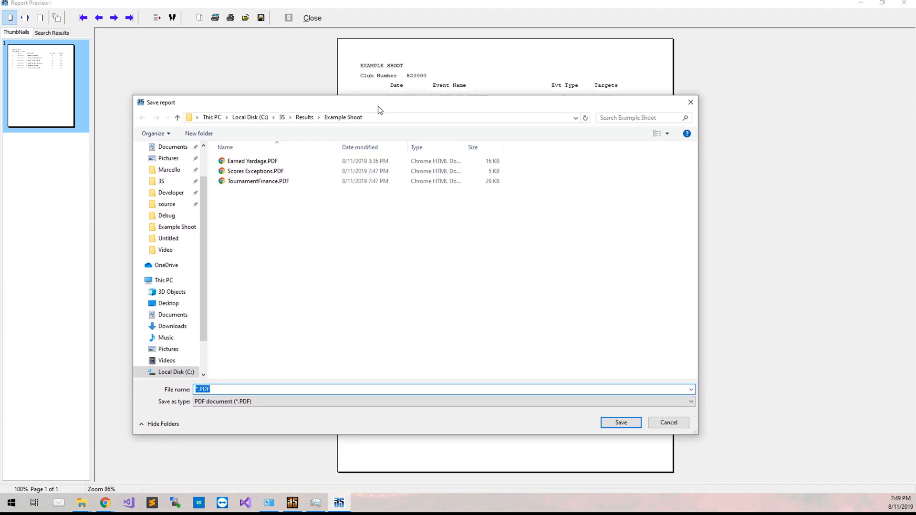
type("Cross")
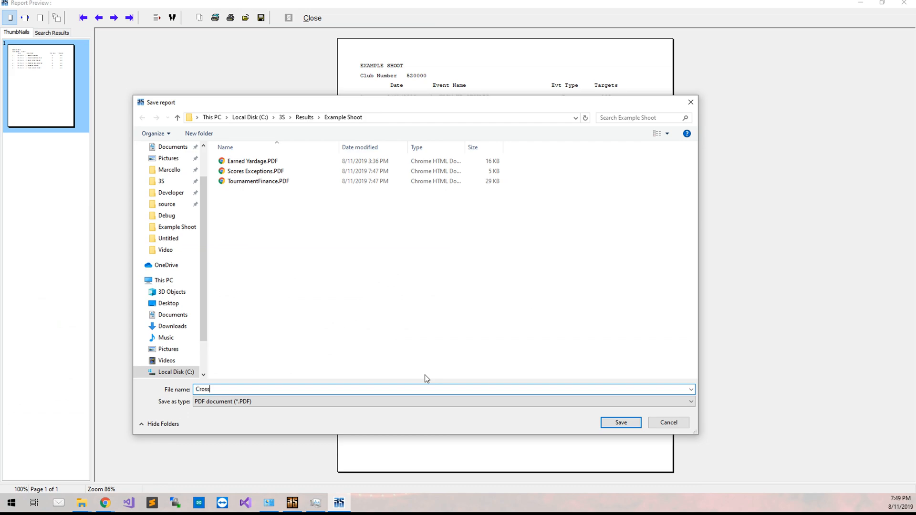
type("Regist")
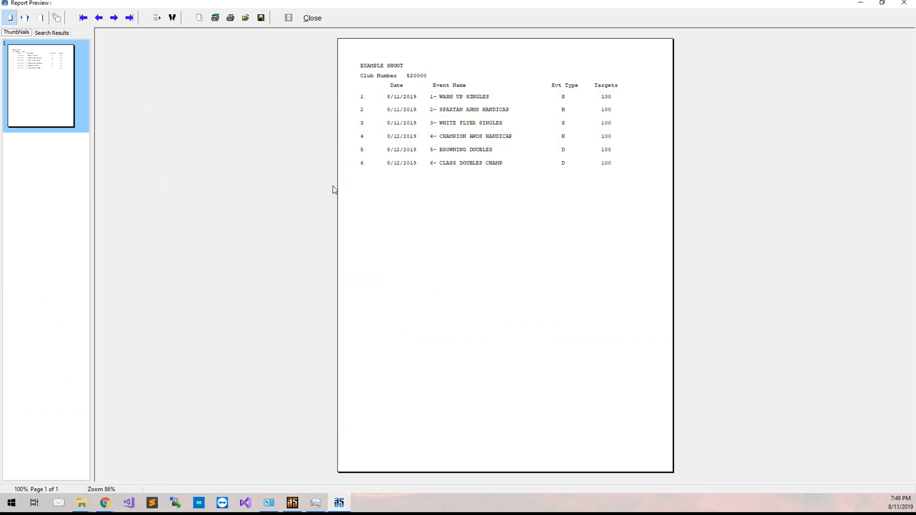
mouse_move(312, 18)
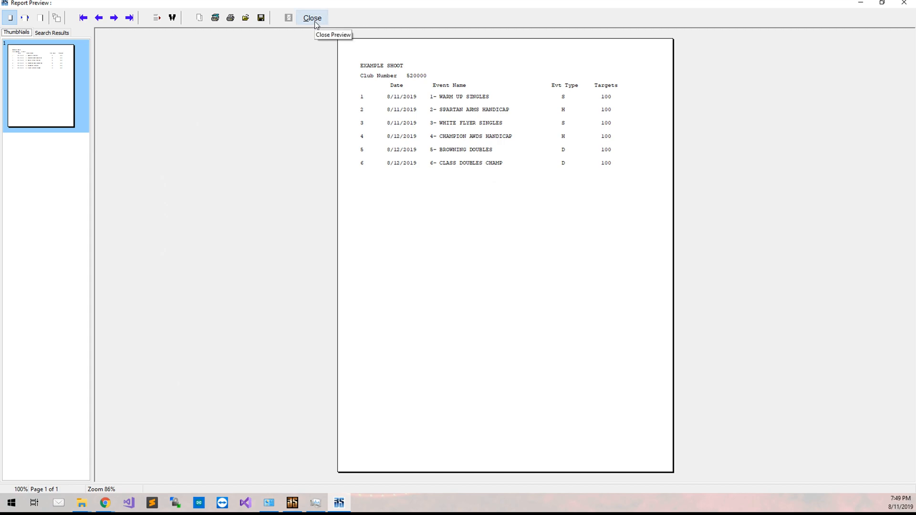
left_click(312, 18)
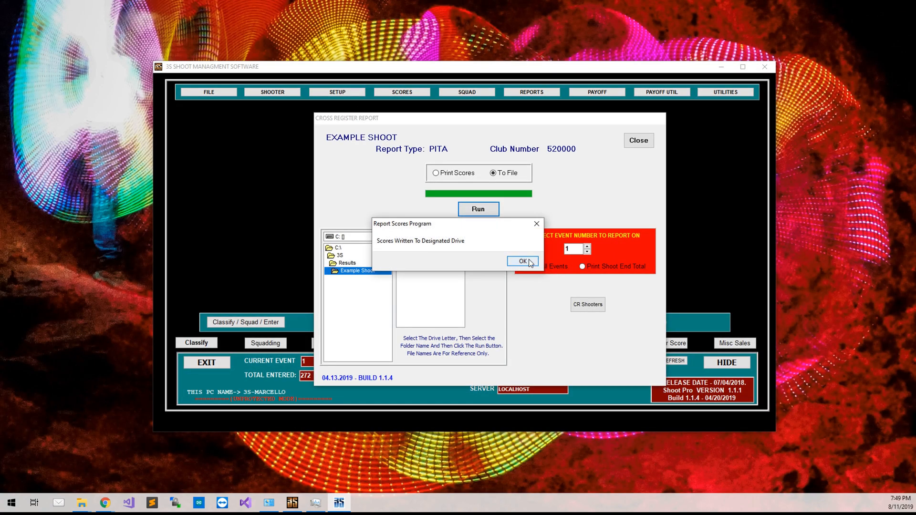
left_click(521, 261)
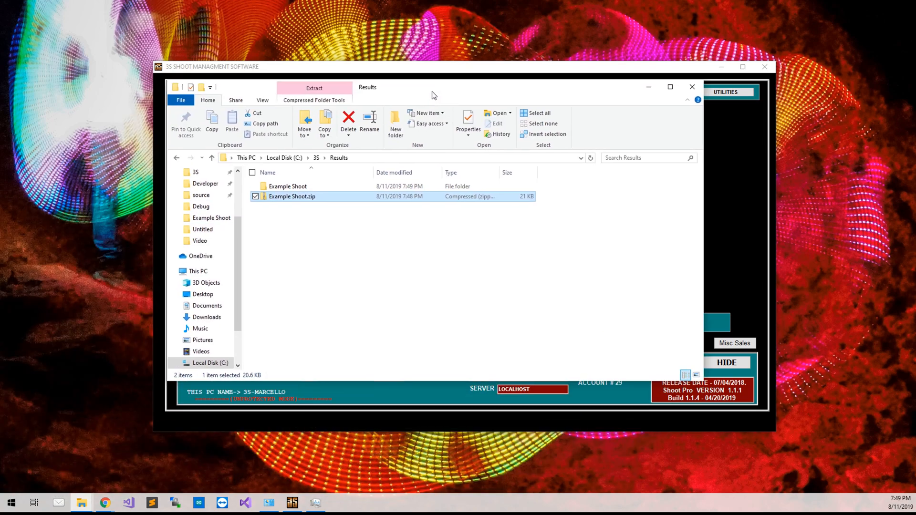
Step: Open Example Shoot and select Scores.txt and CrossRegister1.PDF
double_click(287, 185)
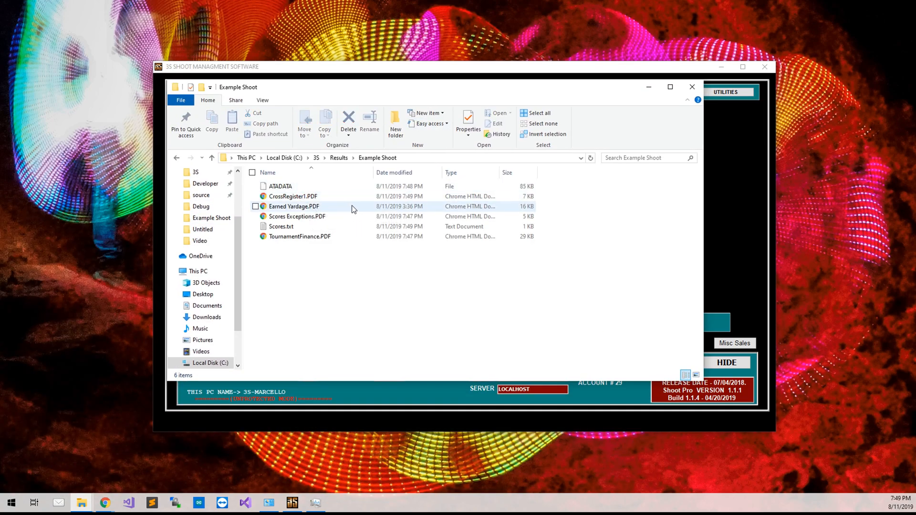
left_click(281, 227)
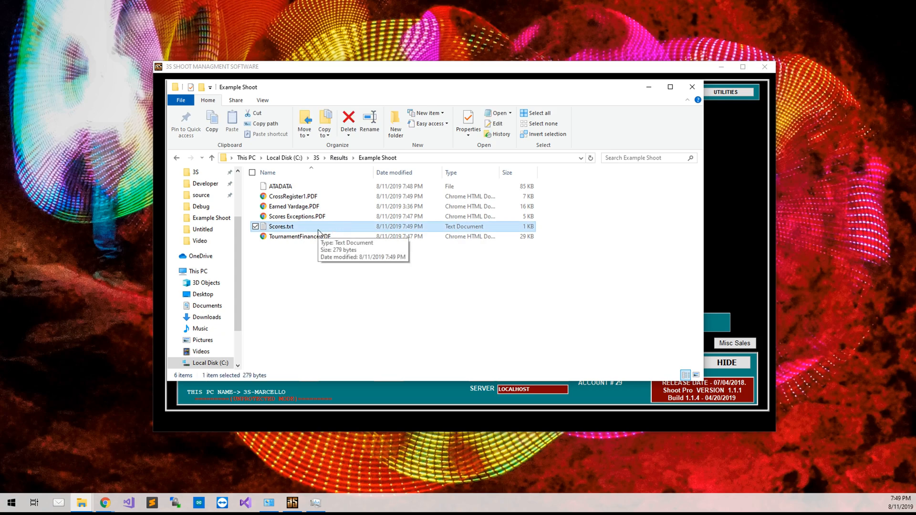
left_click(293, 196)
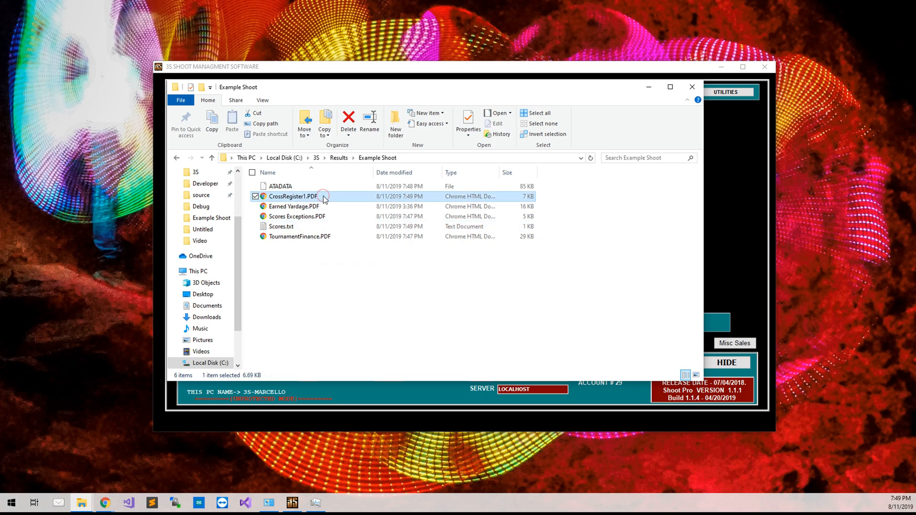
Step: Create a new PITA folder and move Scores.txt and CrossRegister1.PDF into it
right_click(341, 334)
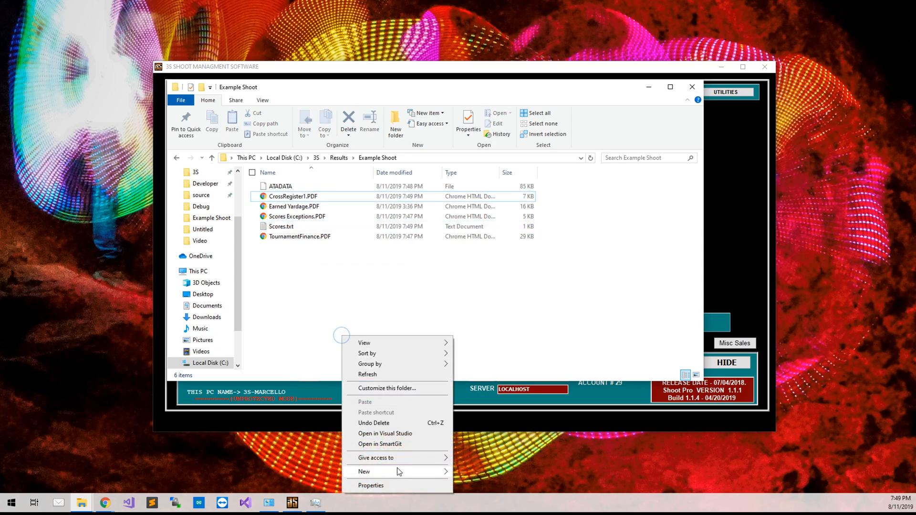
left_click(363, 471)
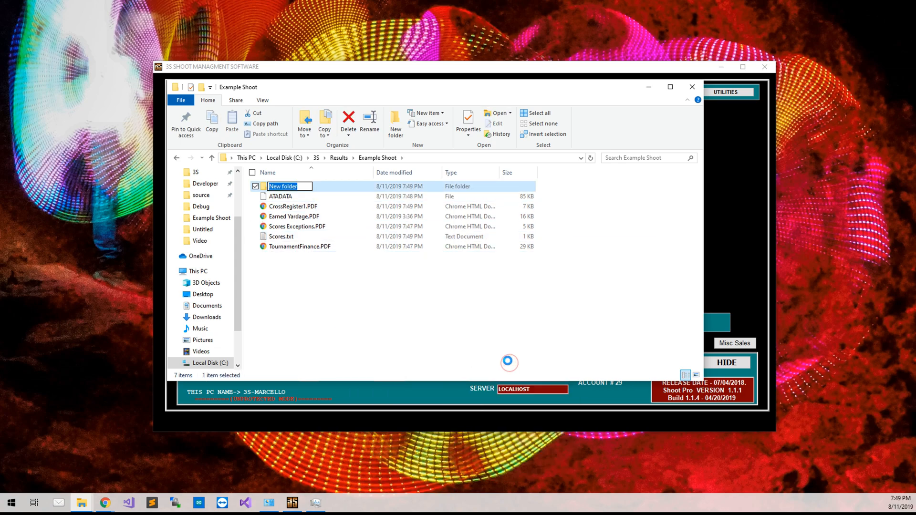
type("P")
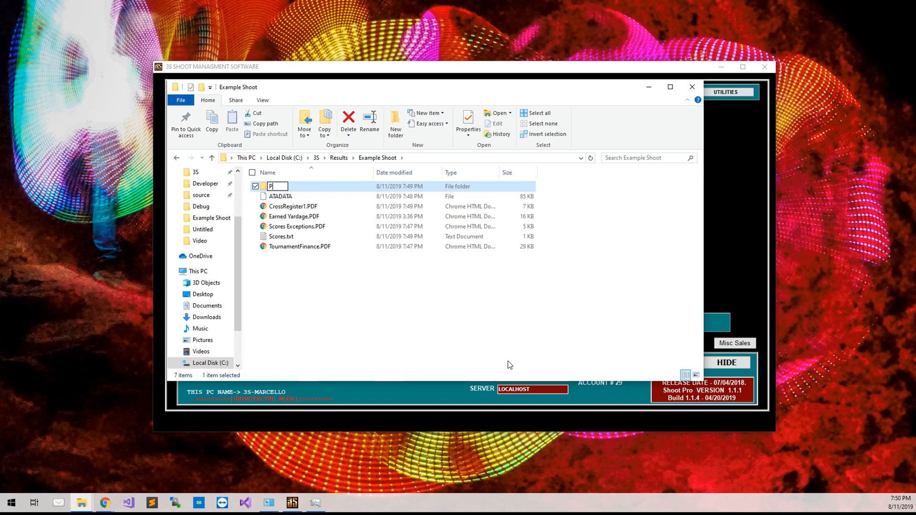
type("ITA")
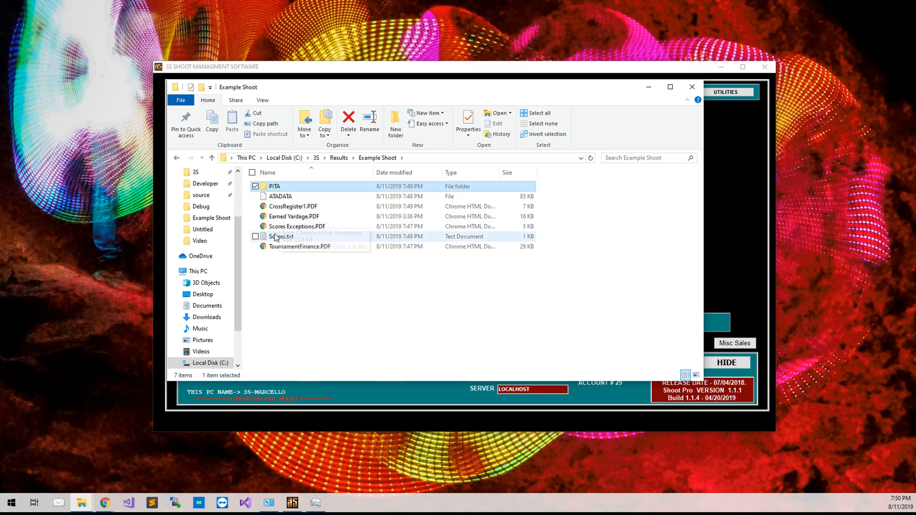
left_click(281, 237)
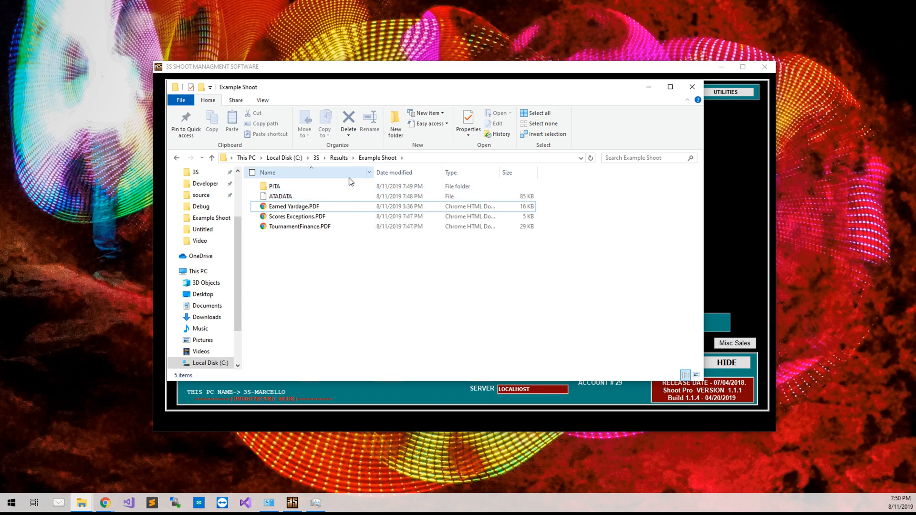
Step: Delete the outdated Example Shoot.zip in Results and zip Example Shoot again
left_click(211, 158)
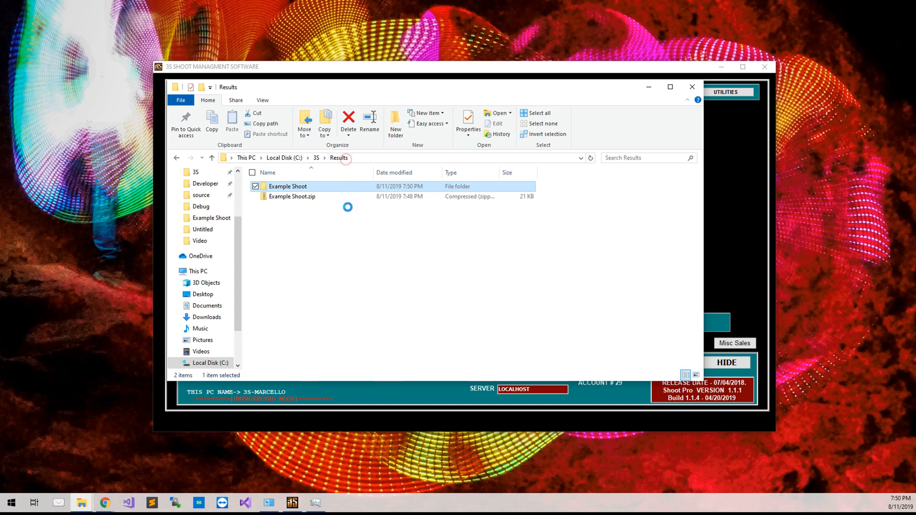
left_click(292, 196)
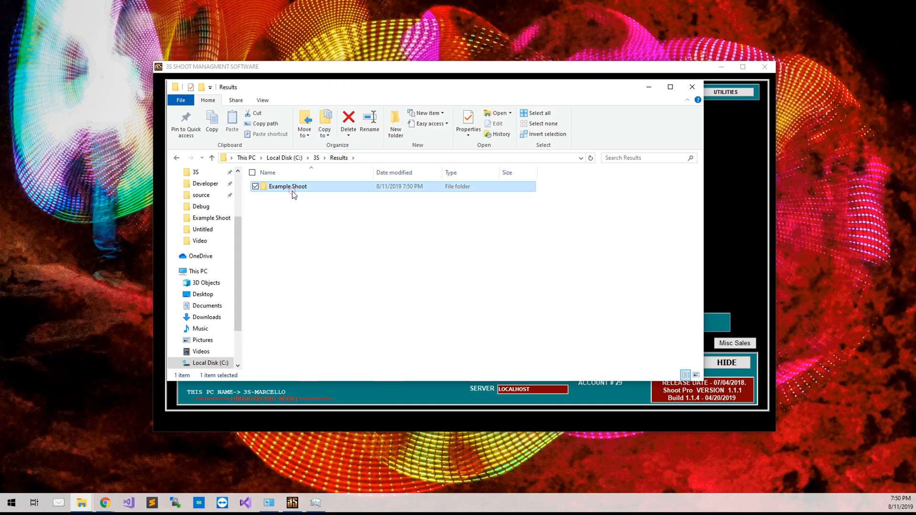
right_click(287, 185)
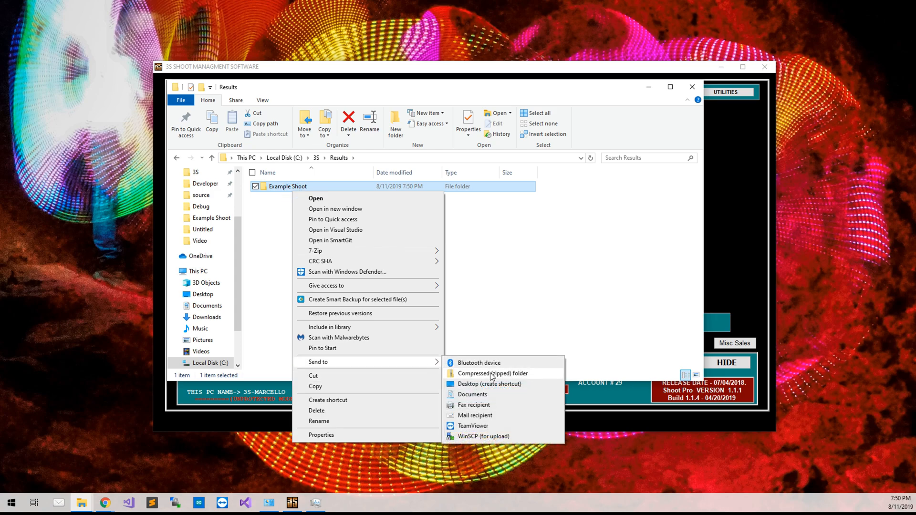
left_click(493, 373)
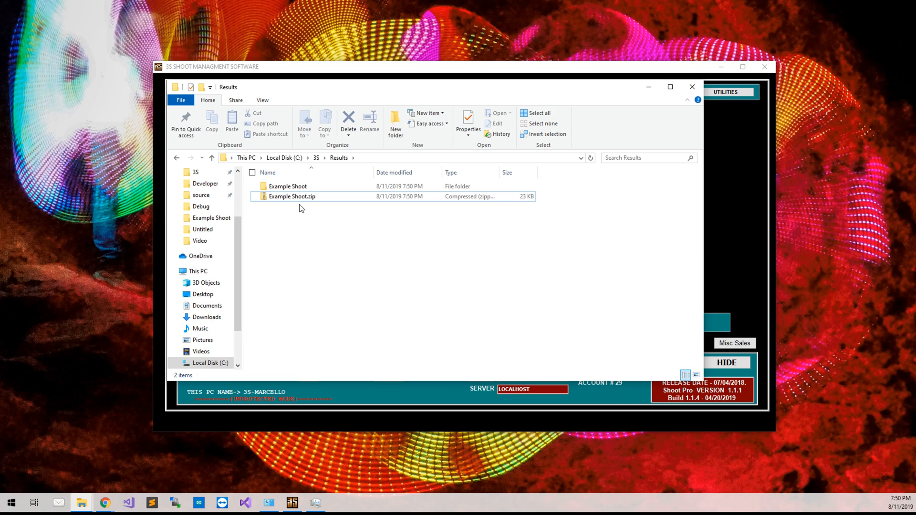
left_click(292, 196)
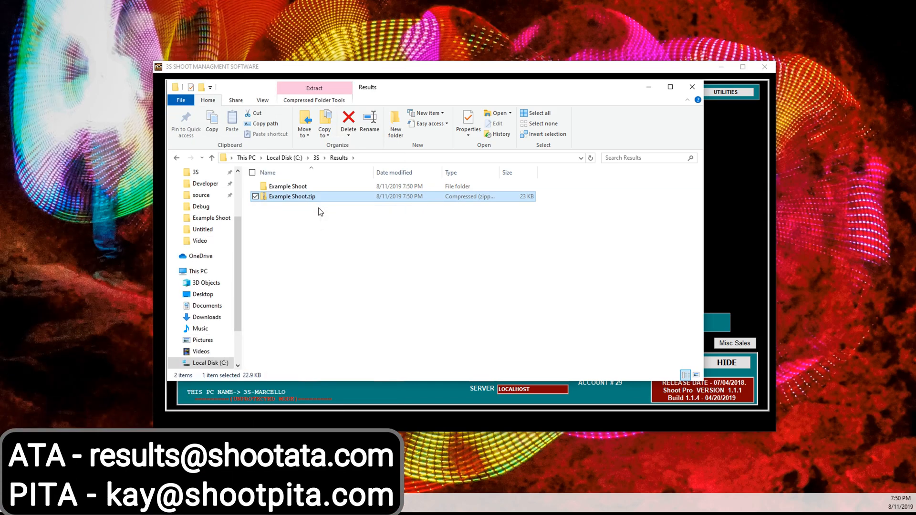
mouse_move(338, 271)
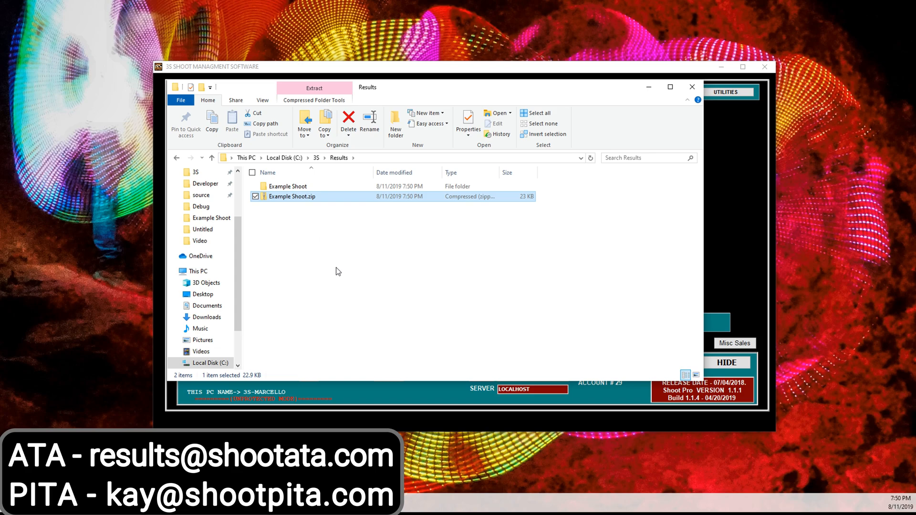